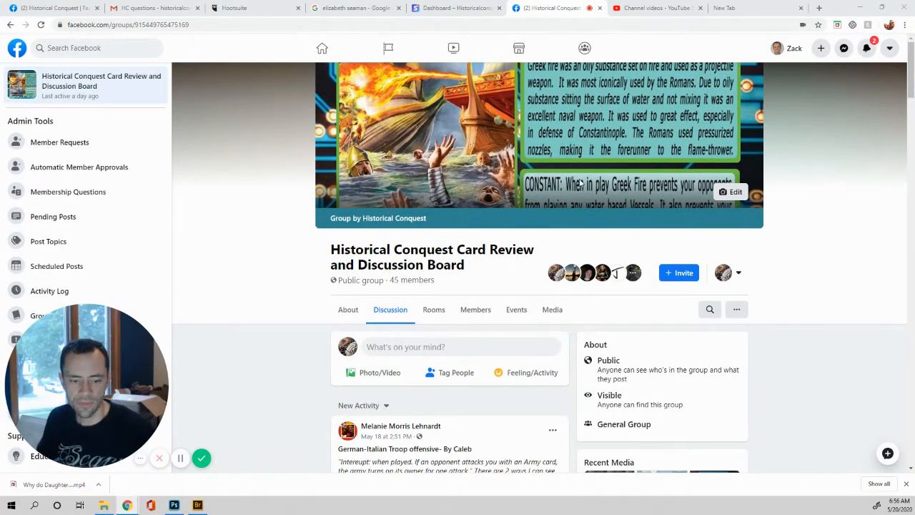
Scroll to the German-Italian Troop Offensive post and expand it with 'See More'
scroll("down", 3)
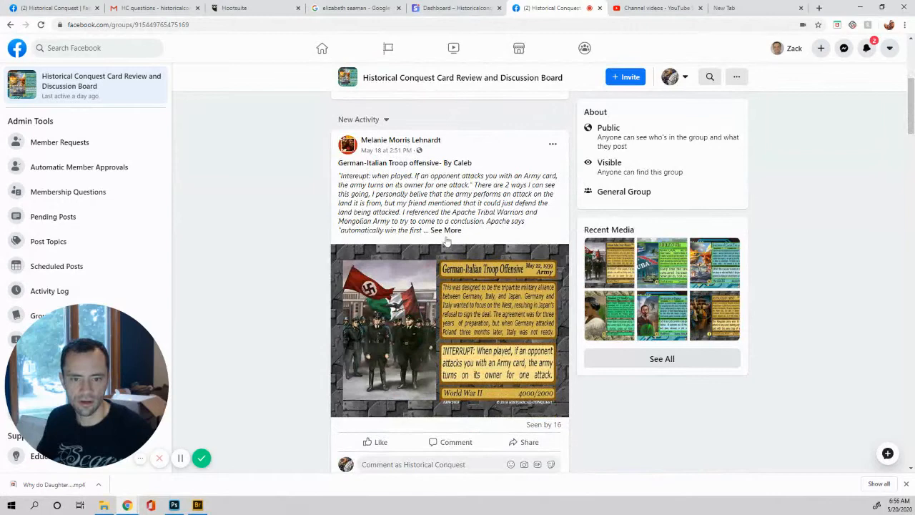
left_click(447, 230)
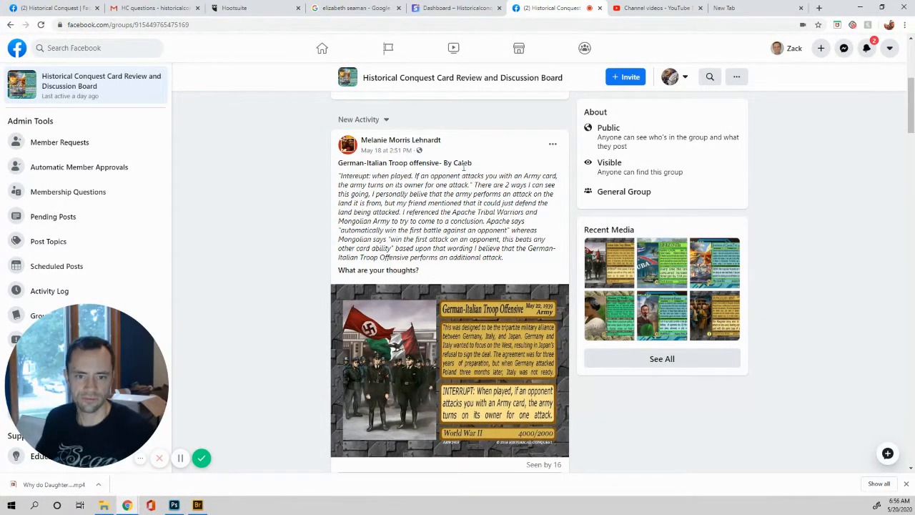
mouse_move(428, 152)
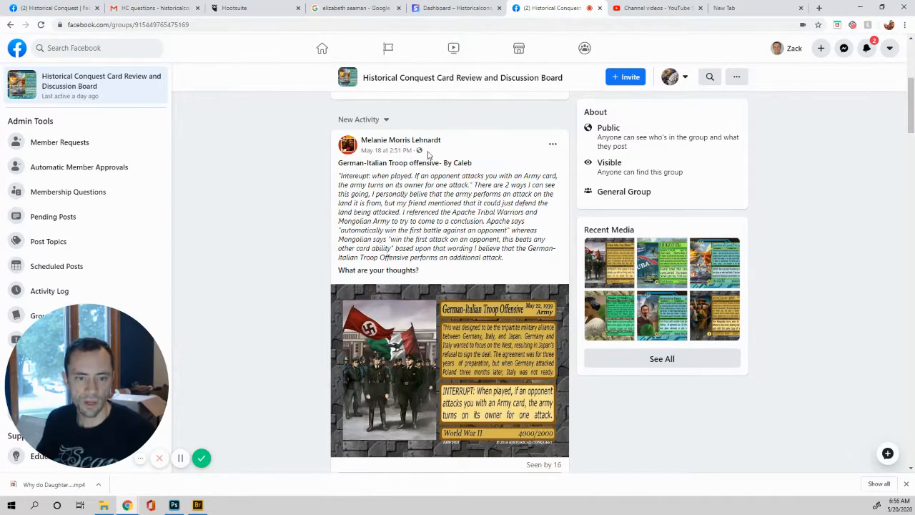
mouse_move(446, 149)
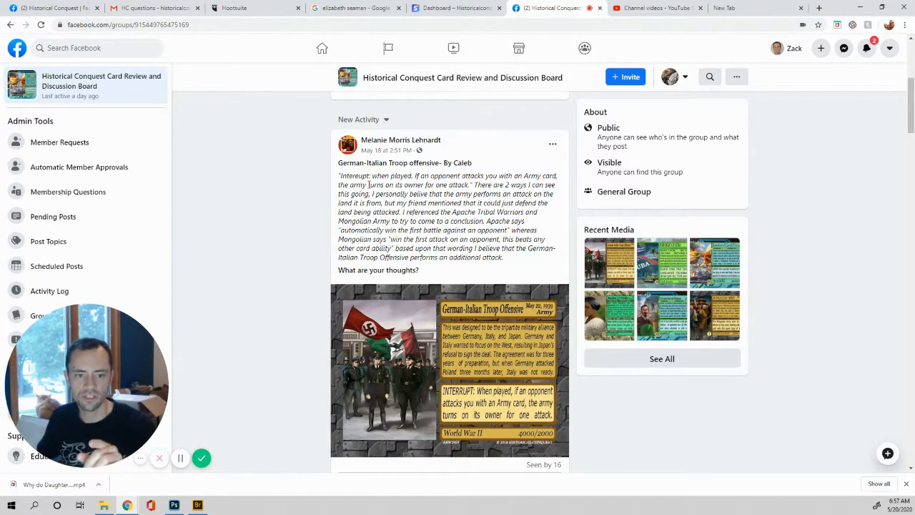
Highlight the word 'turns' in the quoted German-Italian Troop Offensive card rule
double_click(377, 185)
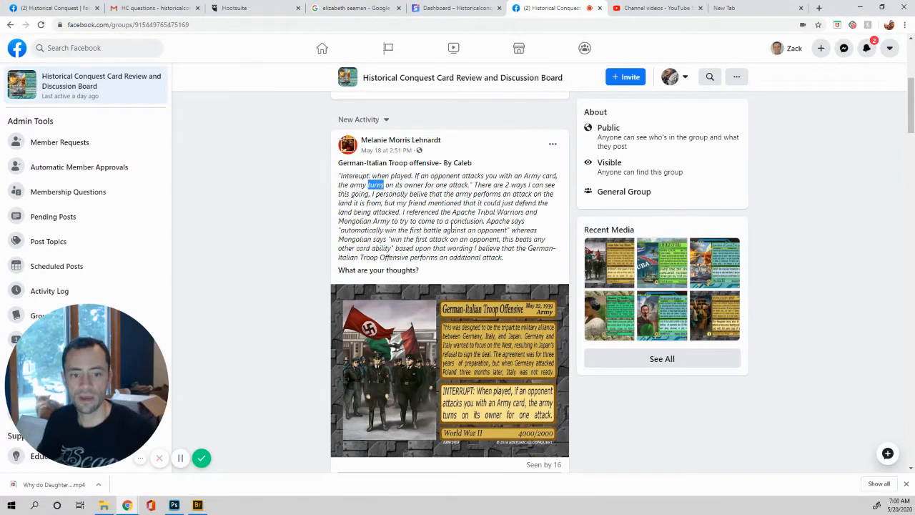
mouse_move(496, 306)
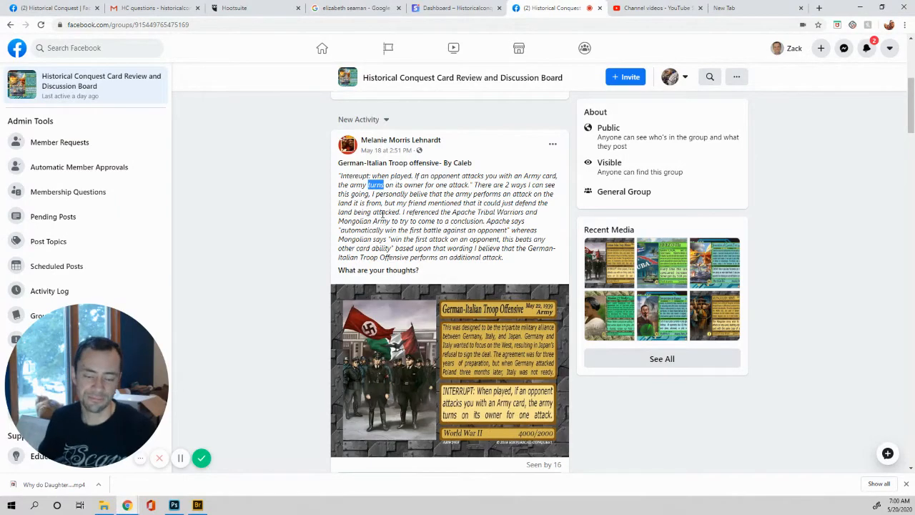
Scroll past the Cuba card post and its reply to the compiled questions post
scroll("down", 3)
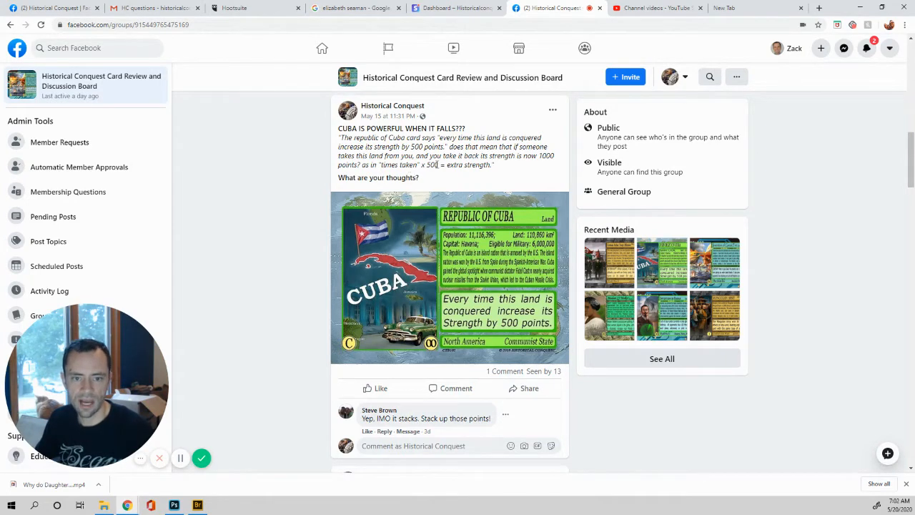
mouse_move(526, 211)
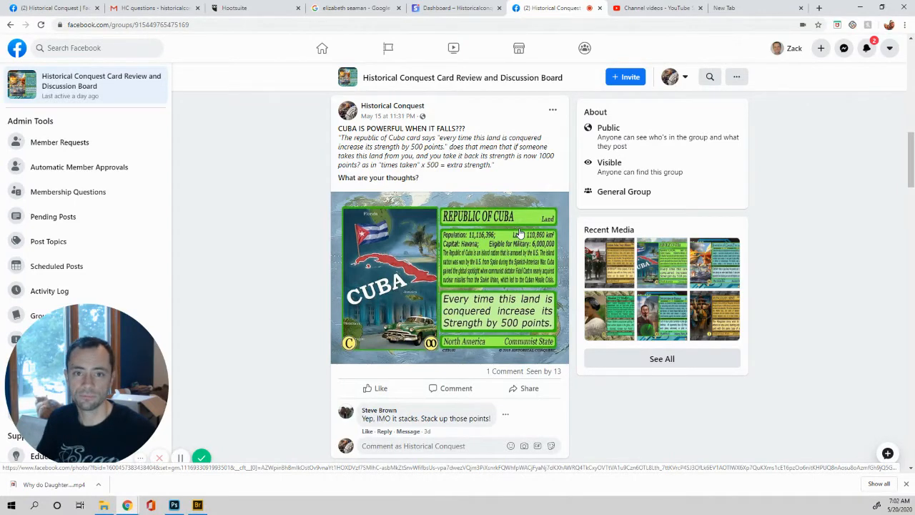
scroll("down", 3)
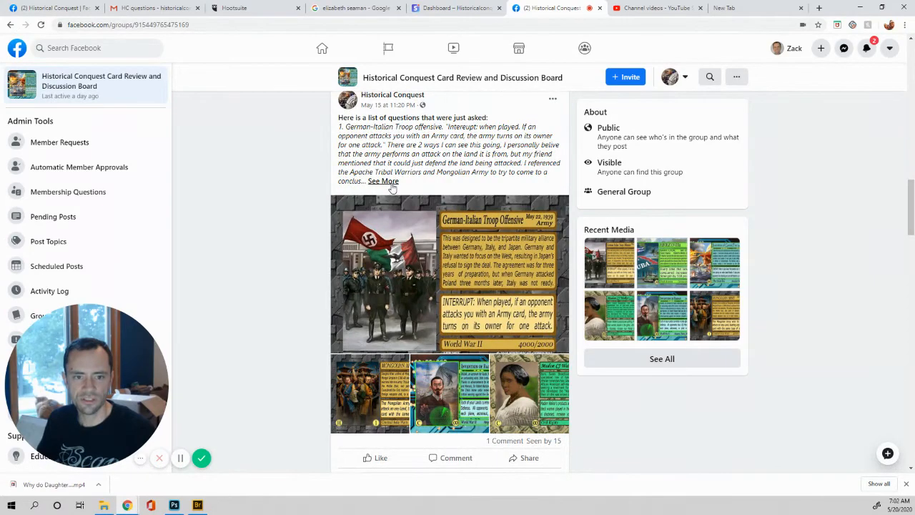
Expand all four questions and scroll down to the attached card images
left_click(383, 181)
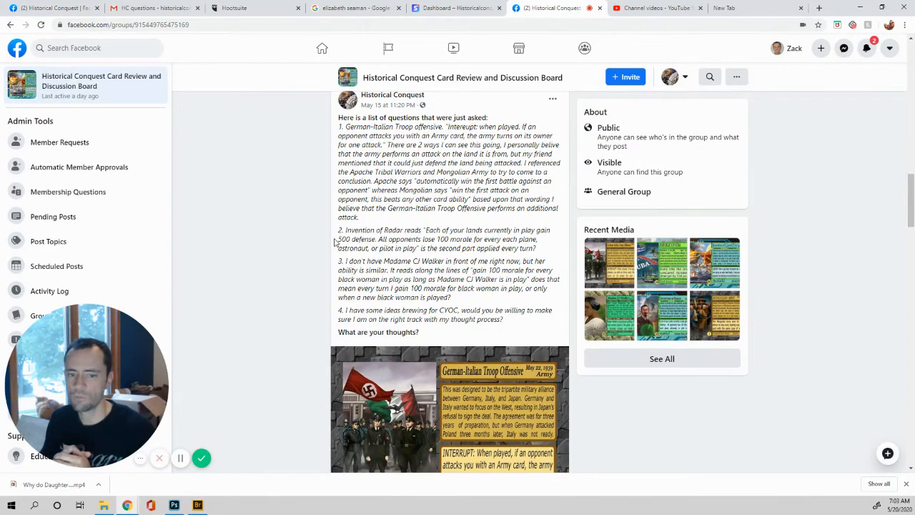
scroll("down", 3)
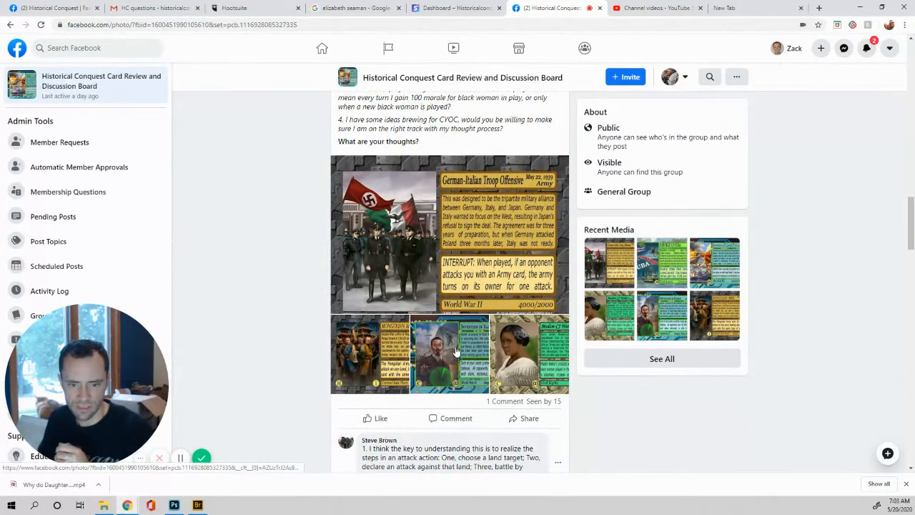
View the enlarged Invention of Radar card, then close the photo viewer
left_click(449, 354)
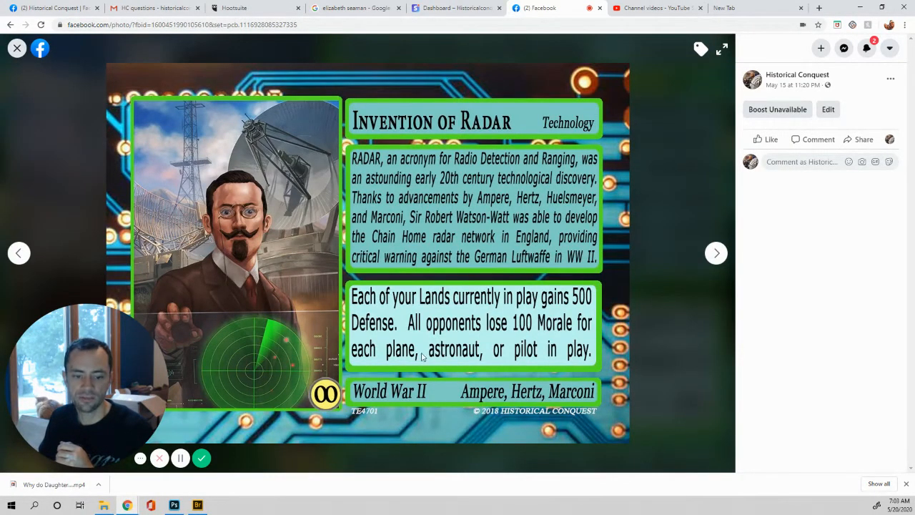
mouse_move(595, 364)
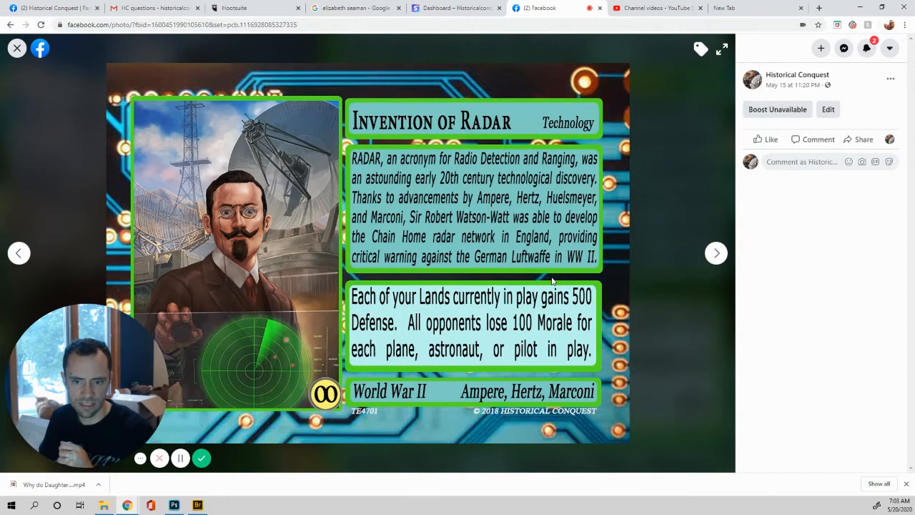
mouse_move(422, 313)
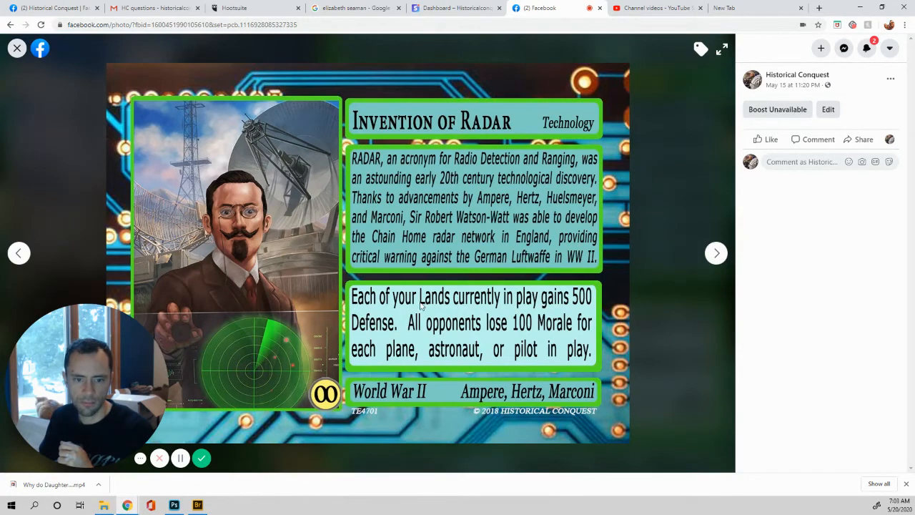
mouse_move(610, 344)
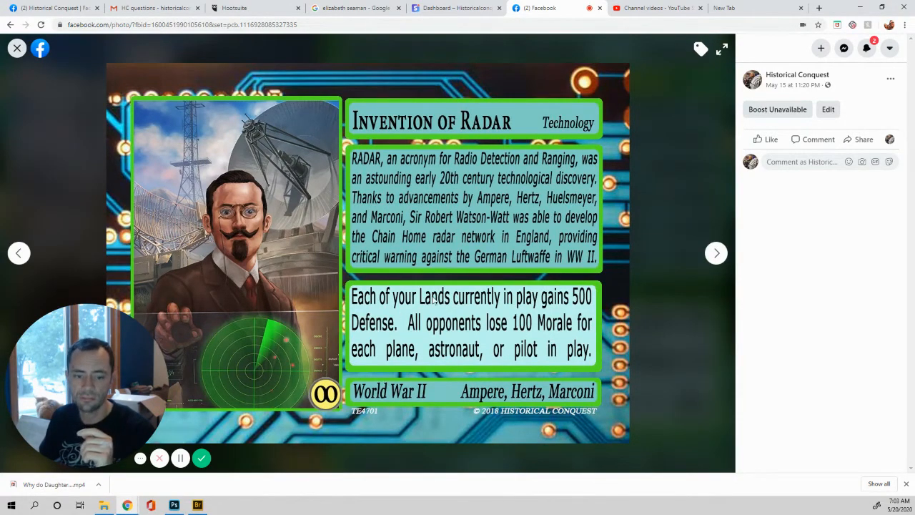
mouse_move(591, 363)
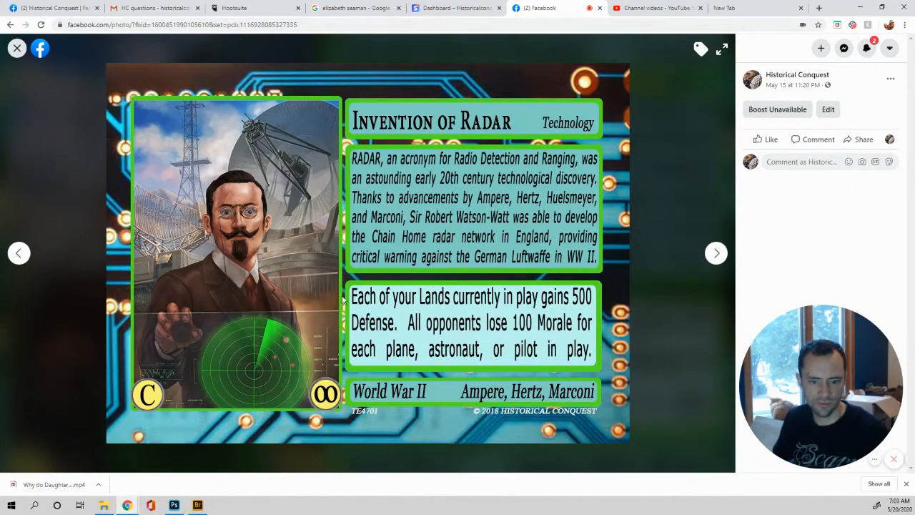
mouse_move(462, 268)
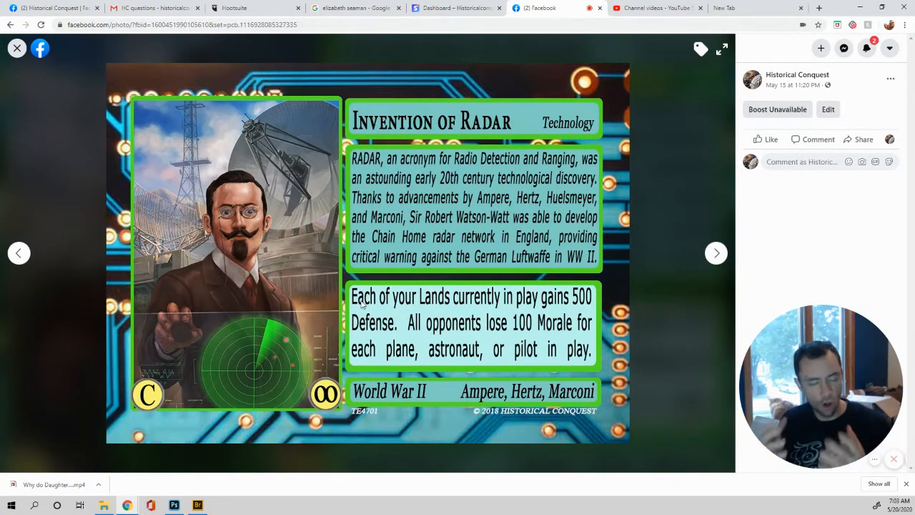
mouse_move(424, 207)
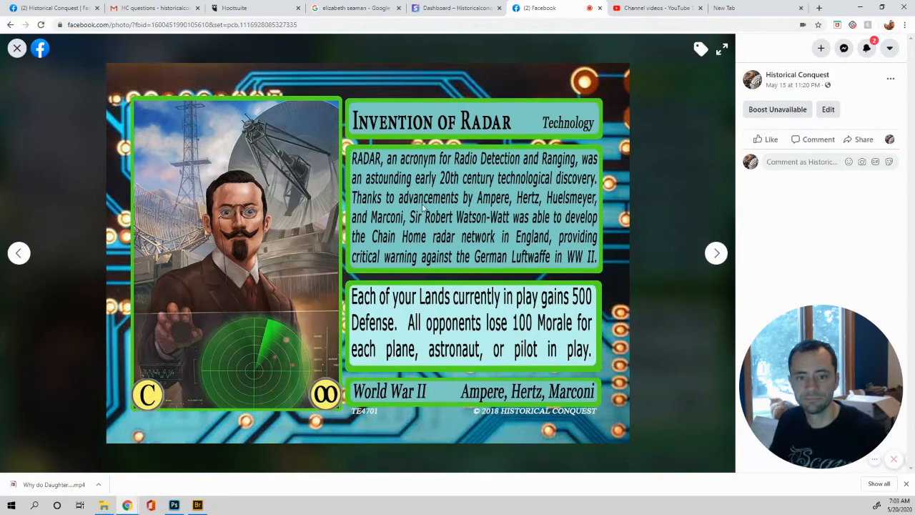
left_click(17, 47)
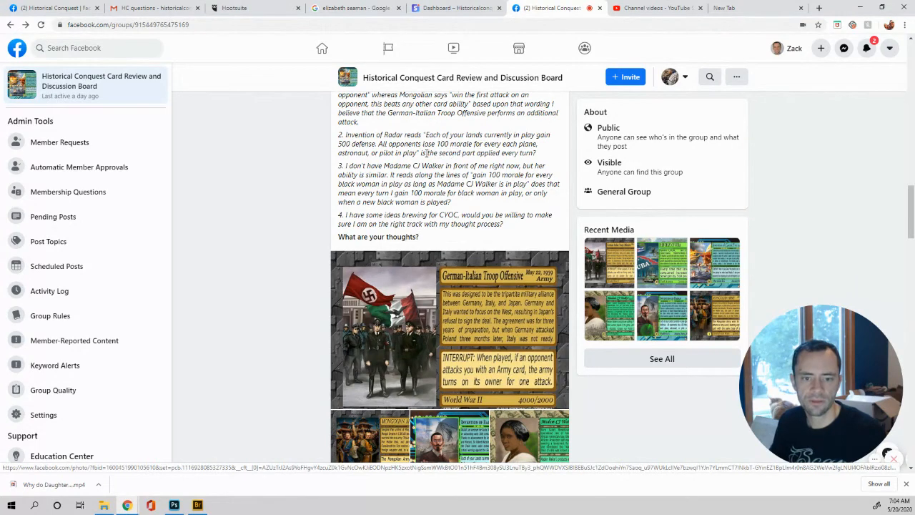
mouse_move(536, 155)
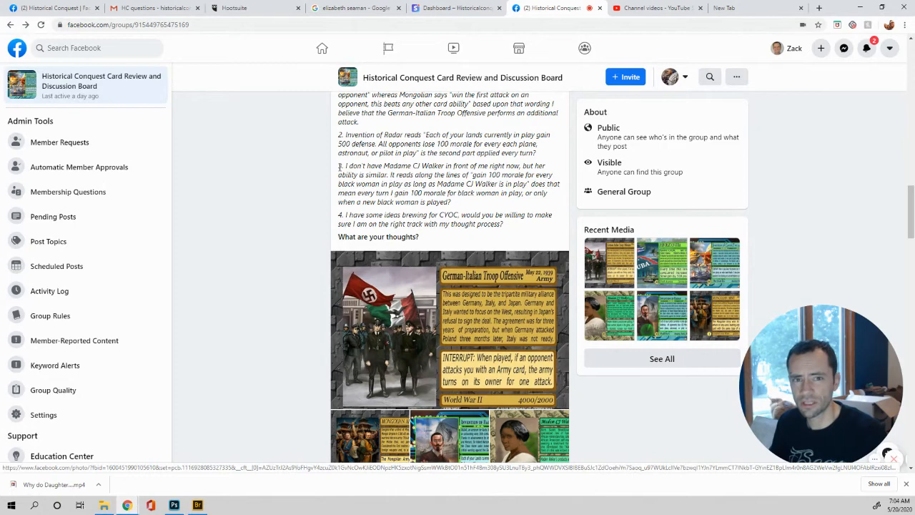
mouse_move(368, 165)
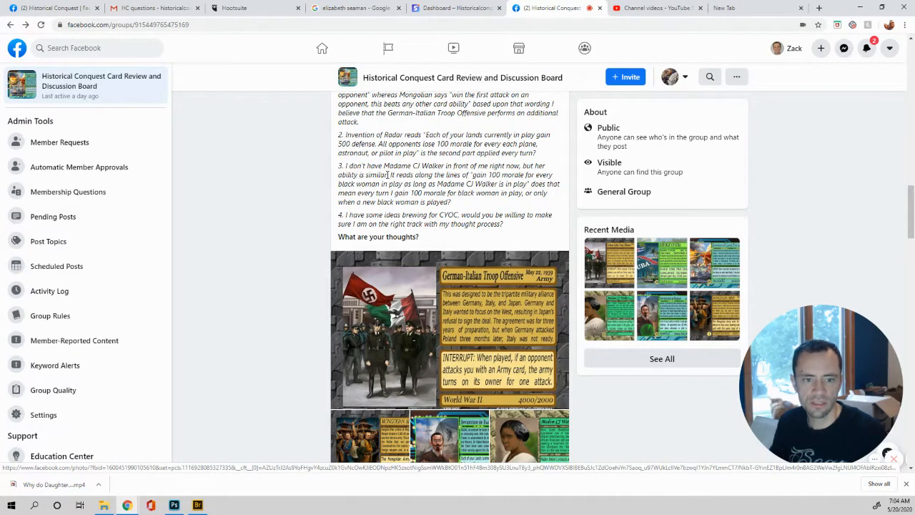
mouse_move(416, 184)
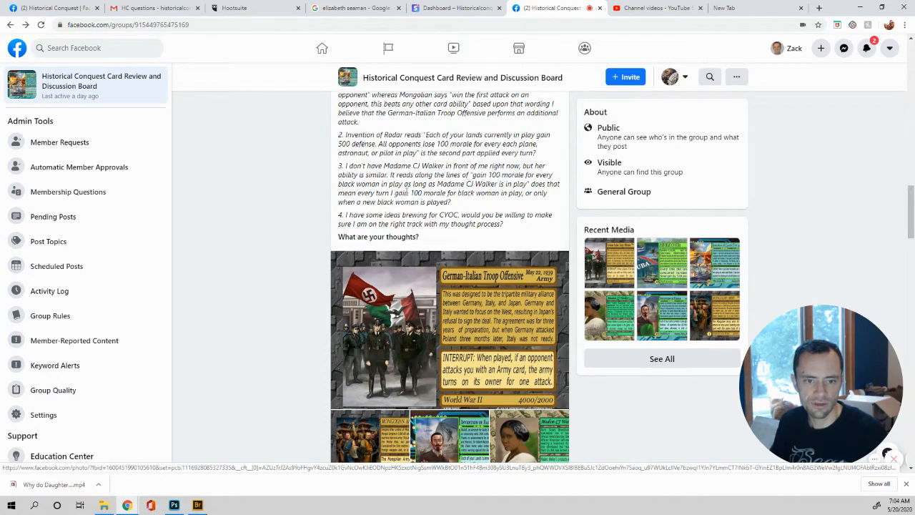
mouse_move(493, 196)
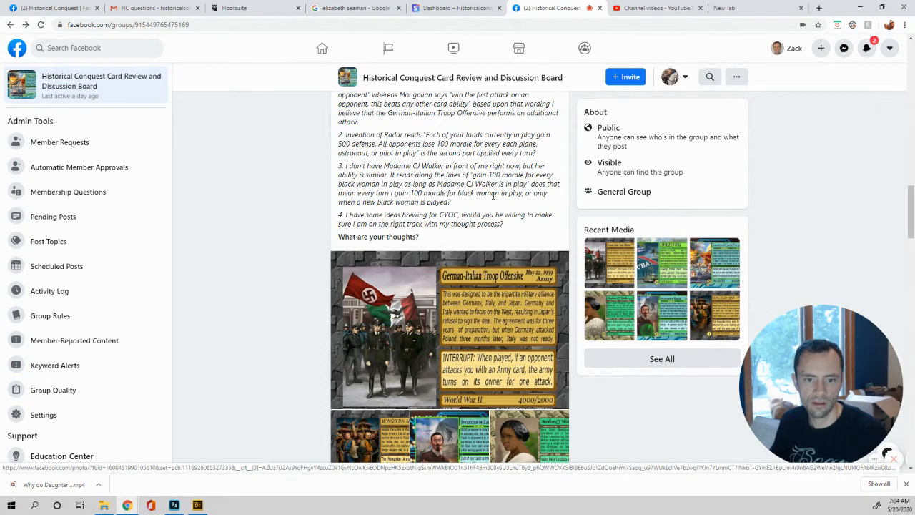
mouse_move(492, 193)
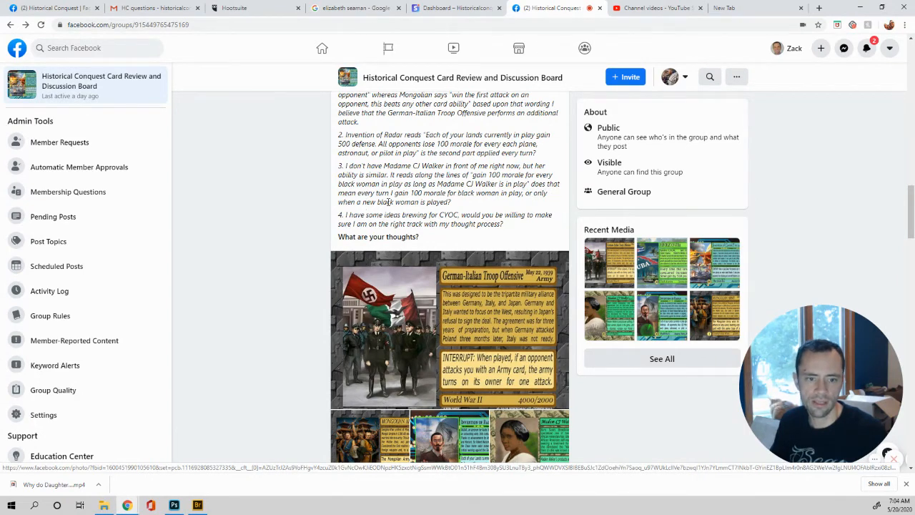
Scroll down the post and open the Madam CJ Walker card image
scroll("down", 3)
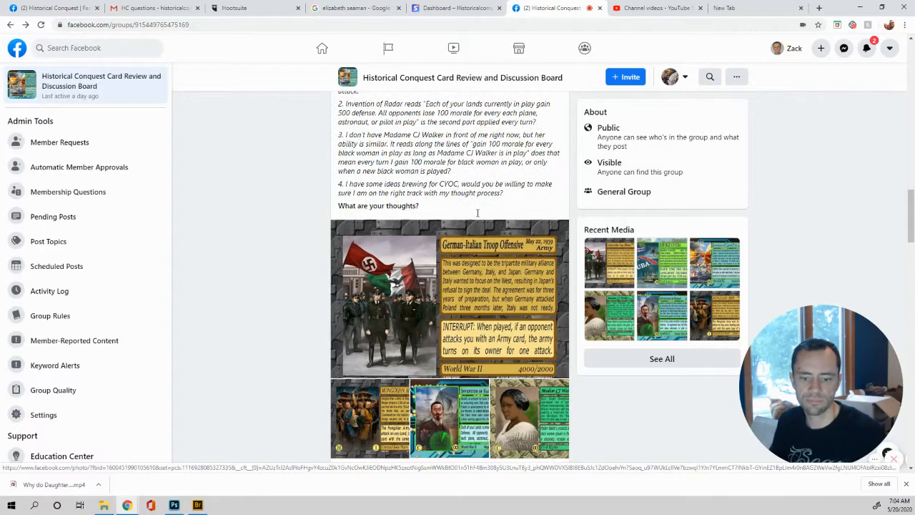
scroll("down", 3)
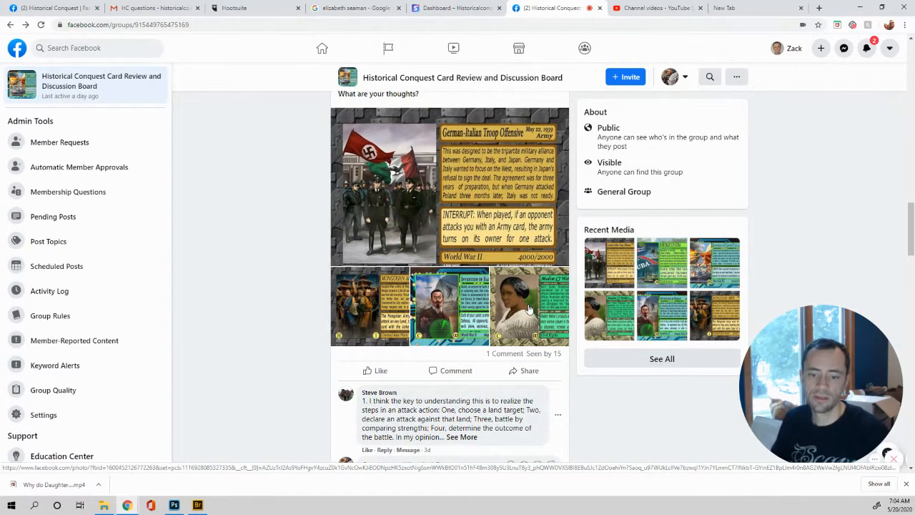
left_click(529, 306)
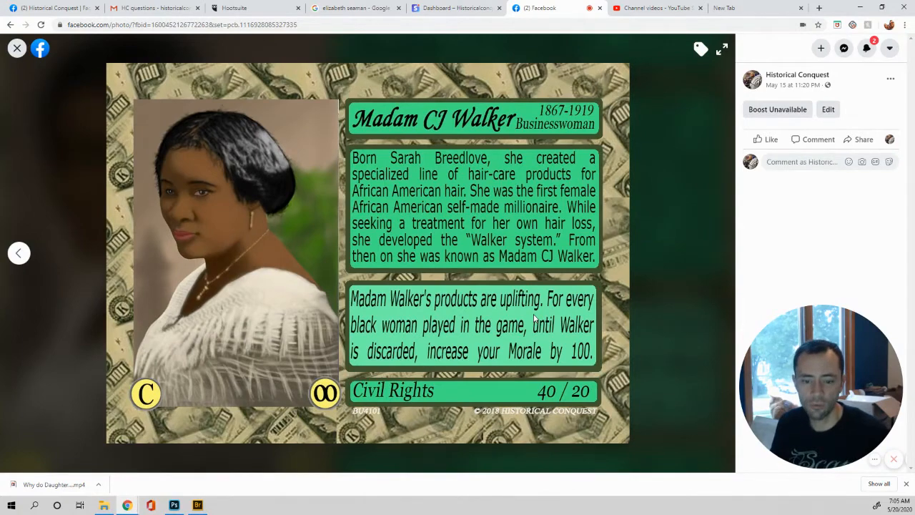
mouse_move(540, 327)
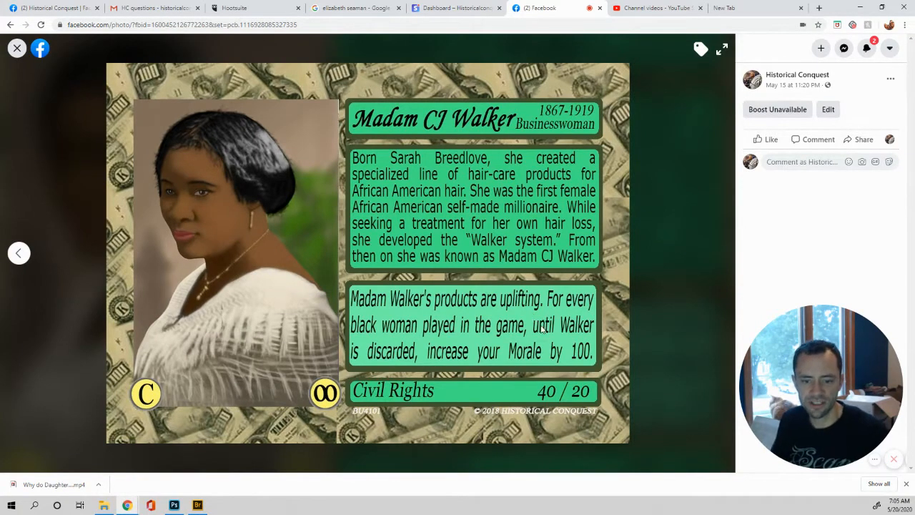
mouse_move(549, 306)
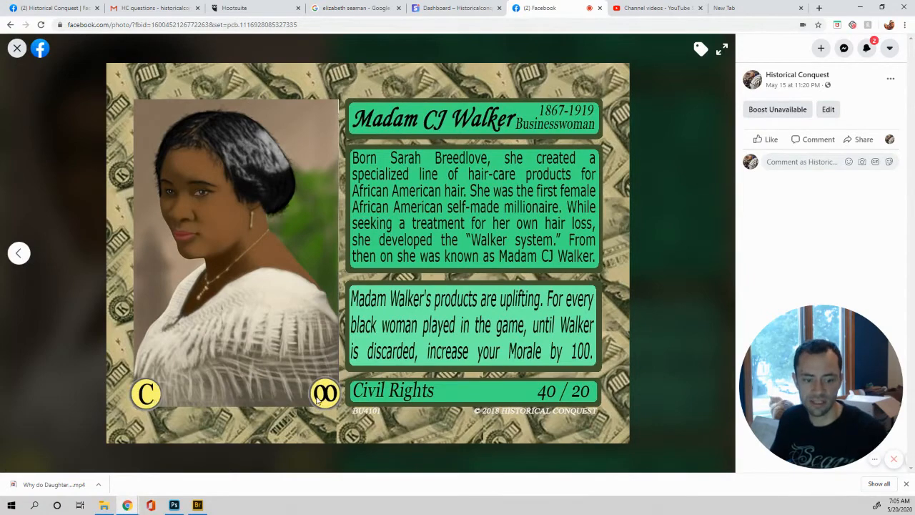
mouse_move(435, 333)
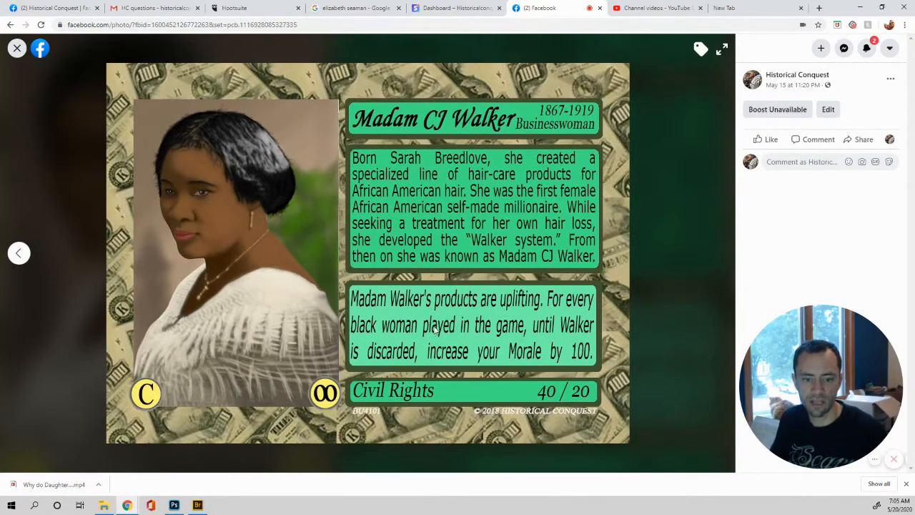
mouse_move(586, 338)
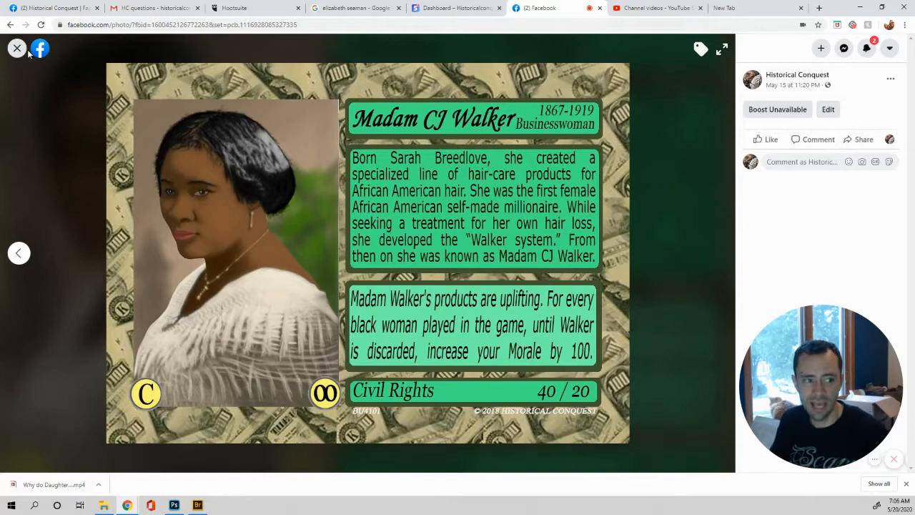
mouse_move(16, 48)
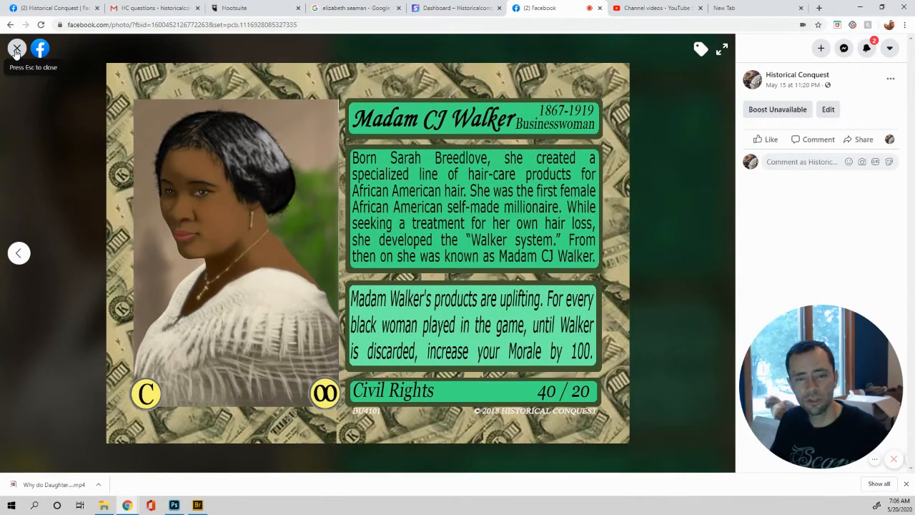
Close the enlarged Madam CJ Walker card to return to the group feed
left_click(16, 47)
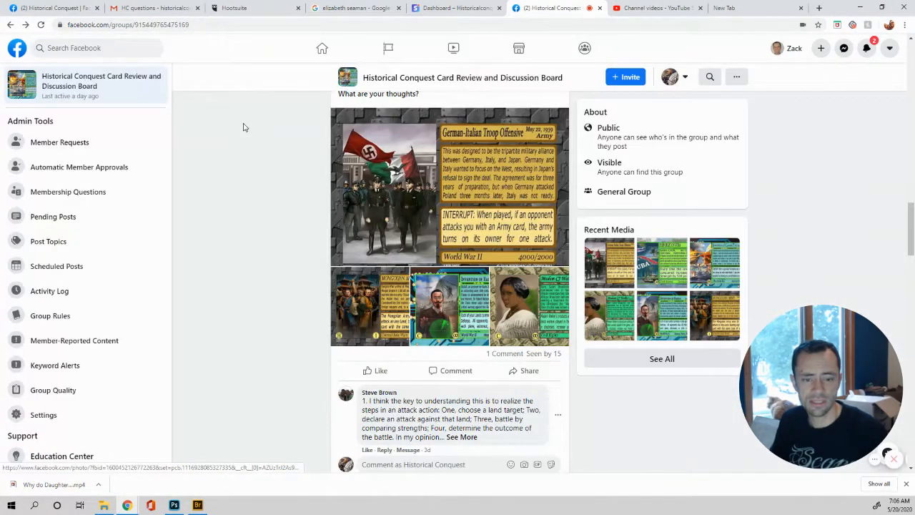
Reread the four questions, then scroll down to the Pneumatic Tire tournament question post
scroll("up", 3)
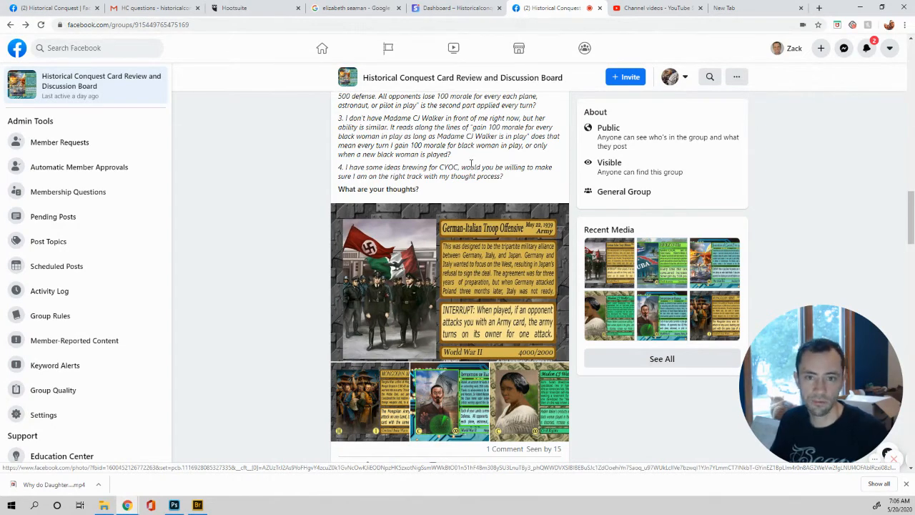
mouse_move(390, 165)
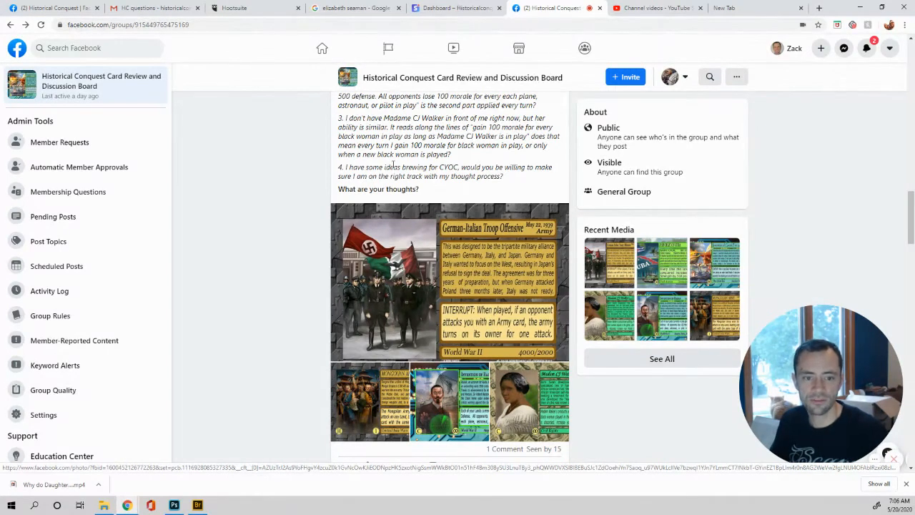
mouse_move(468, 167)
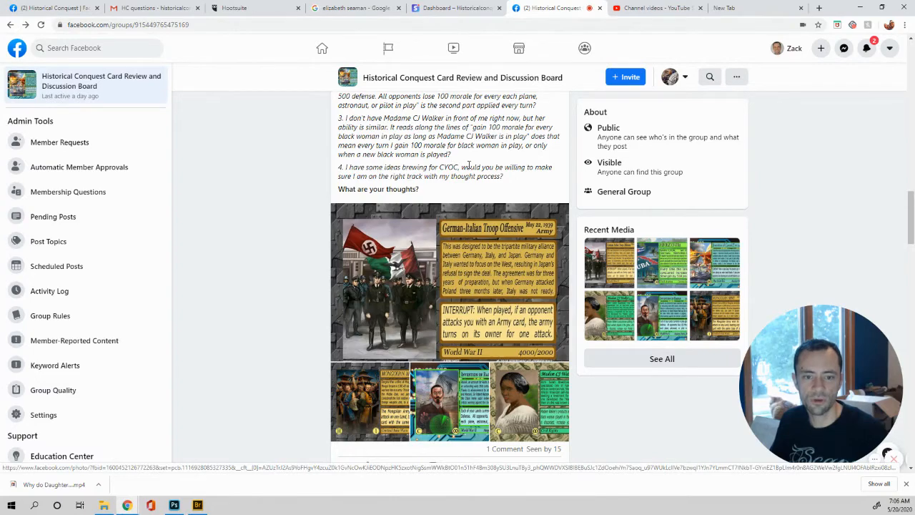
mouse_move(364, 166)
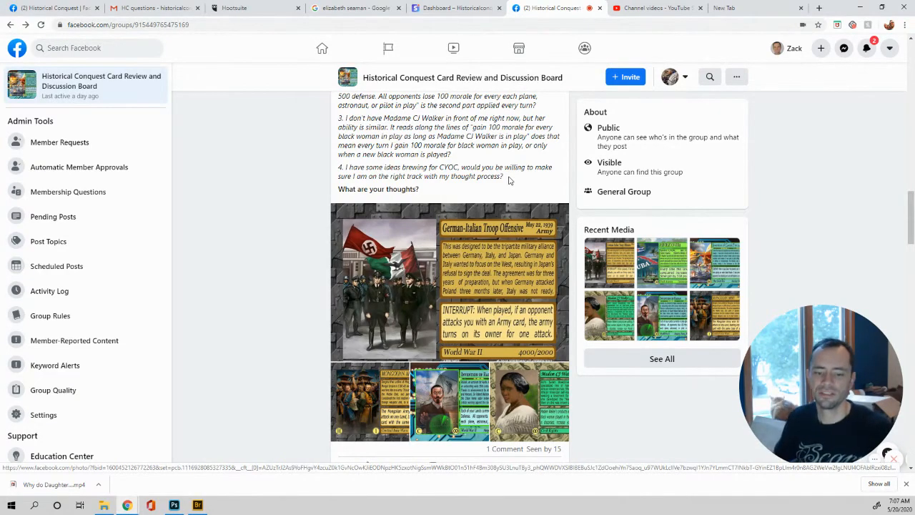
scroll("down", 3)
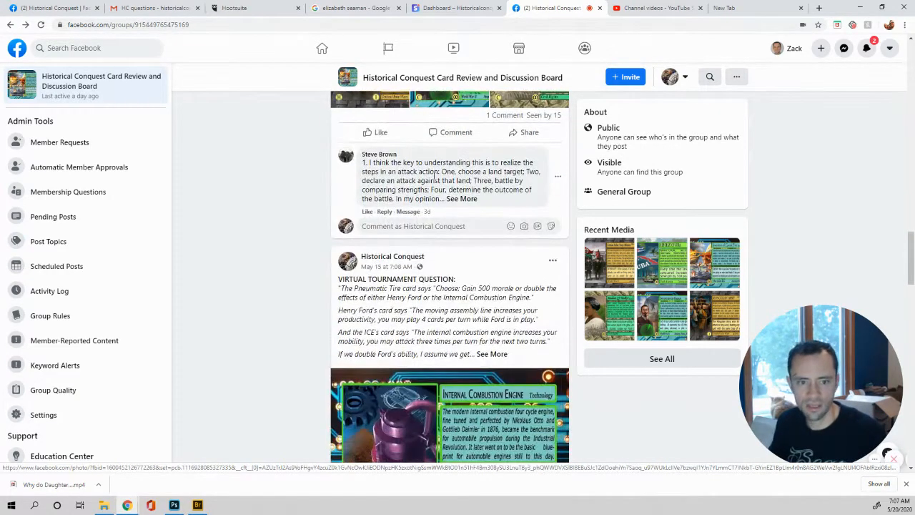
Expand the Pneumatic Tire, Henry Ford and Internal Combustion Engine question post
scroll("down", 3)
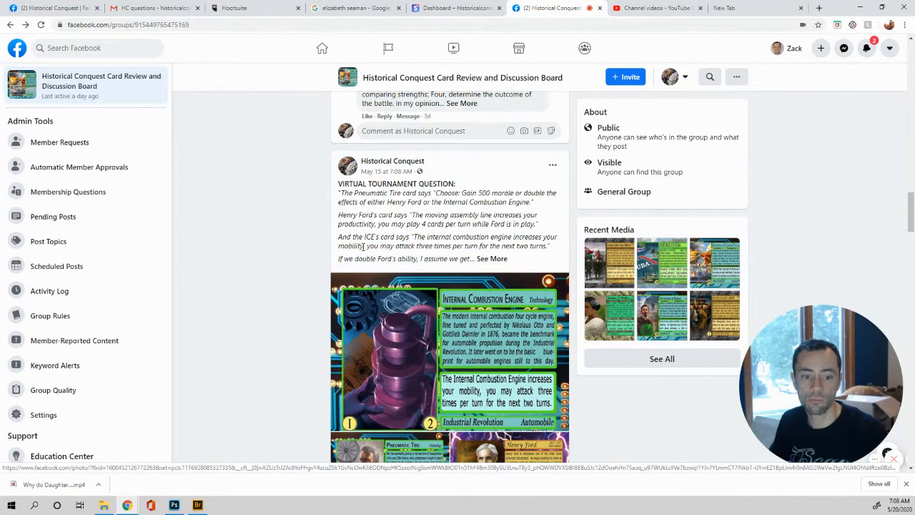
mouse_move(472, 245)
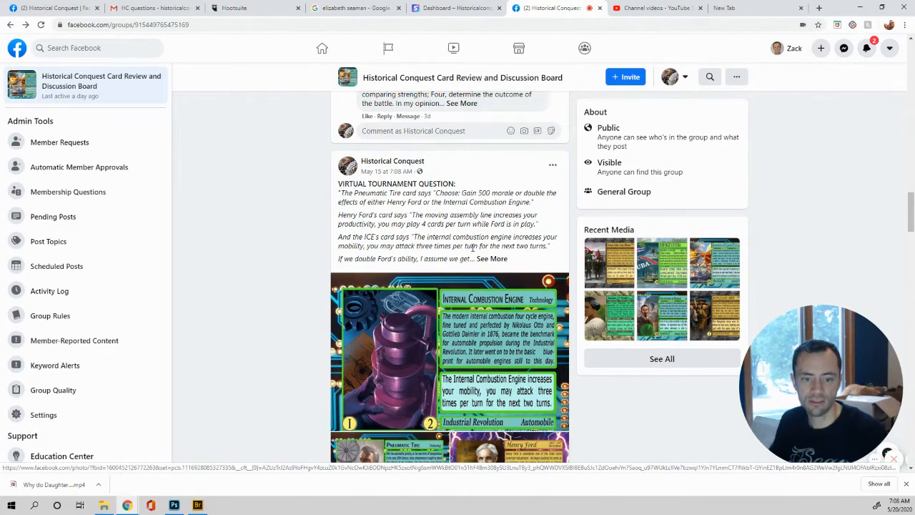
mouse_move(534, 246)
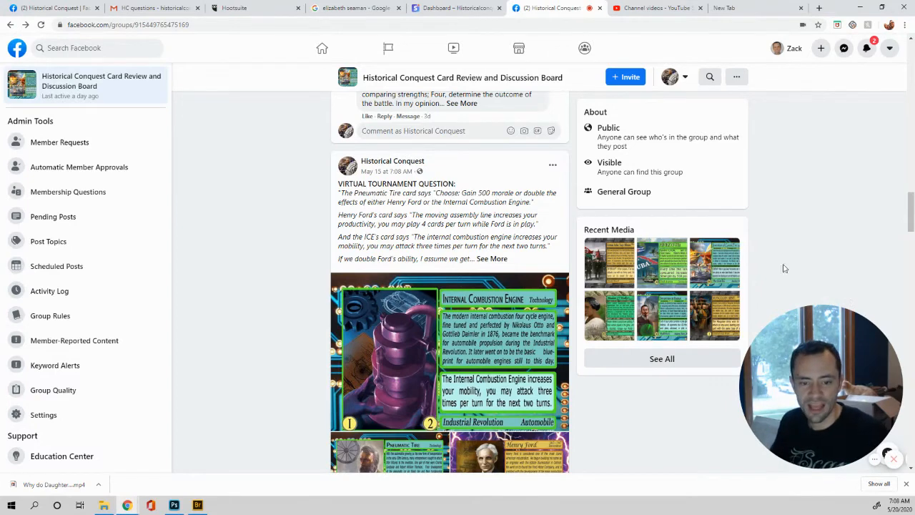
mouse_move(503, 259)
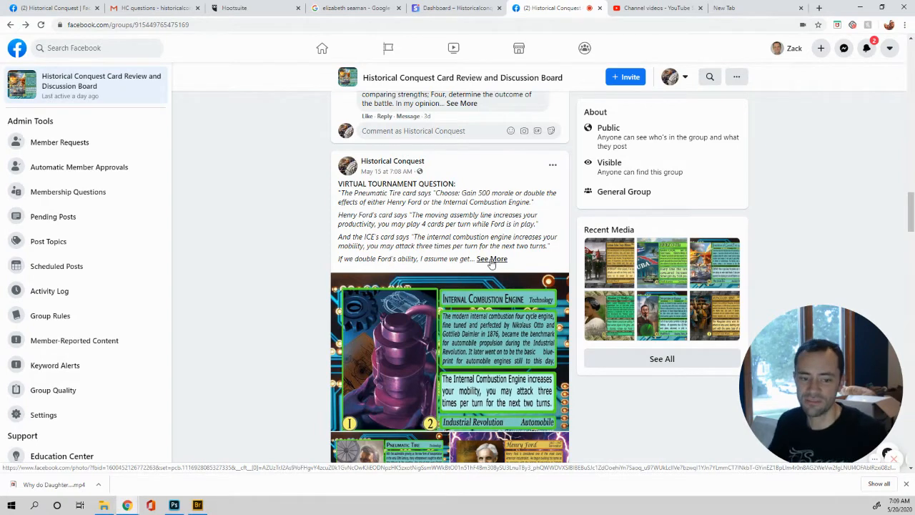
left_click(491, 259)
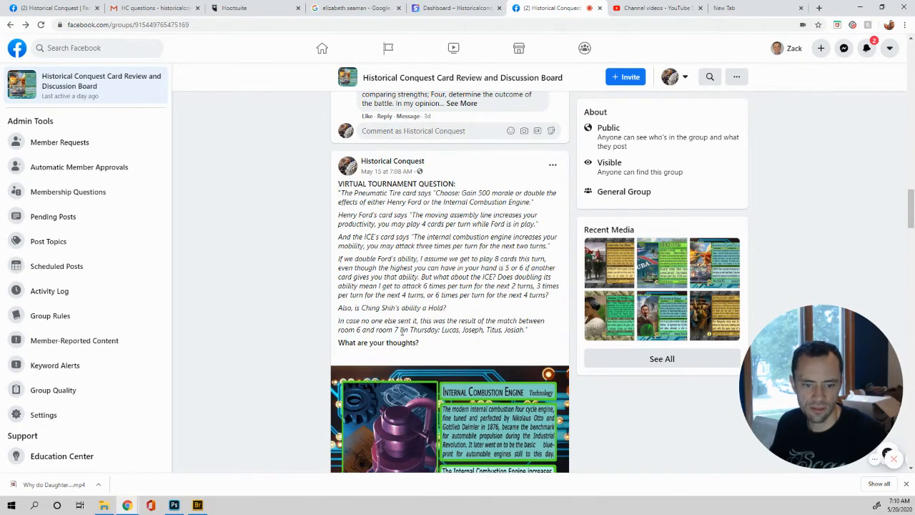
mouse_move(488, 330)
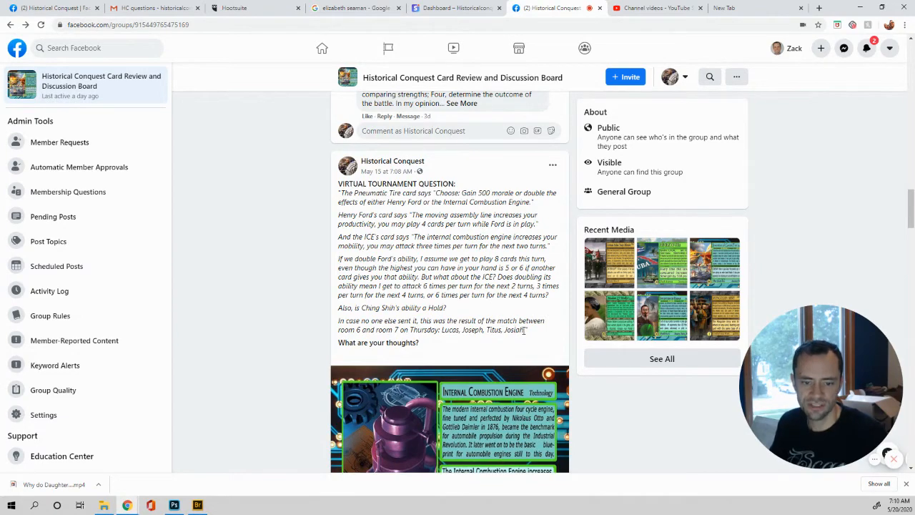
scroll("down", 3)
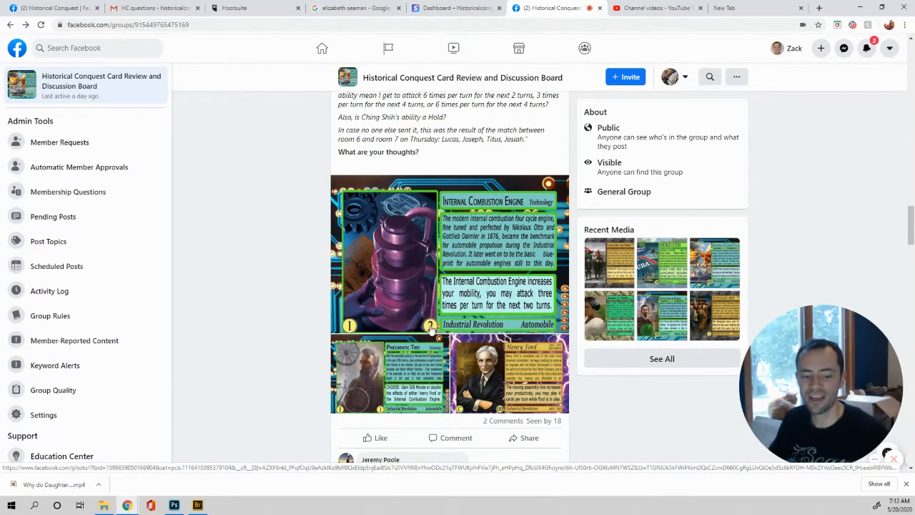
scroll("down", 3)
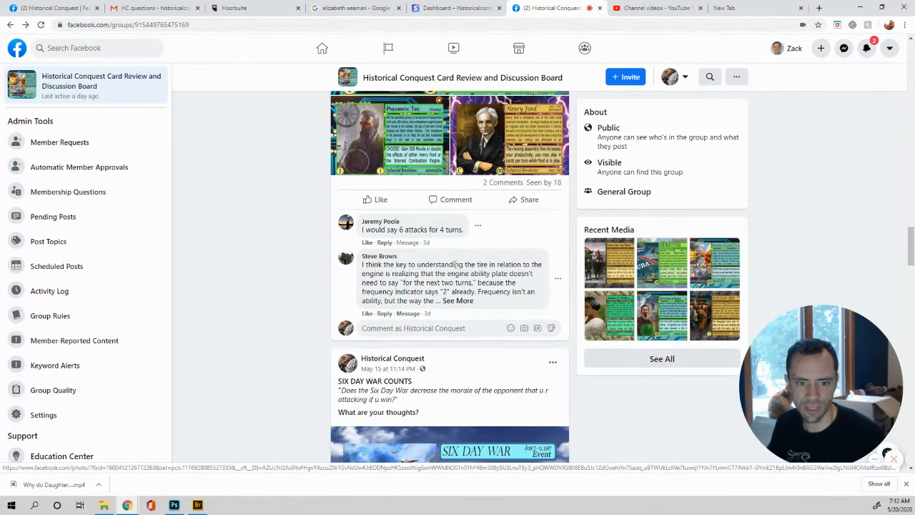
scroll("down", 3)
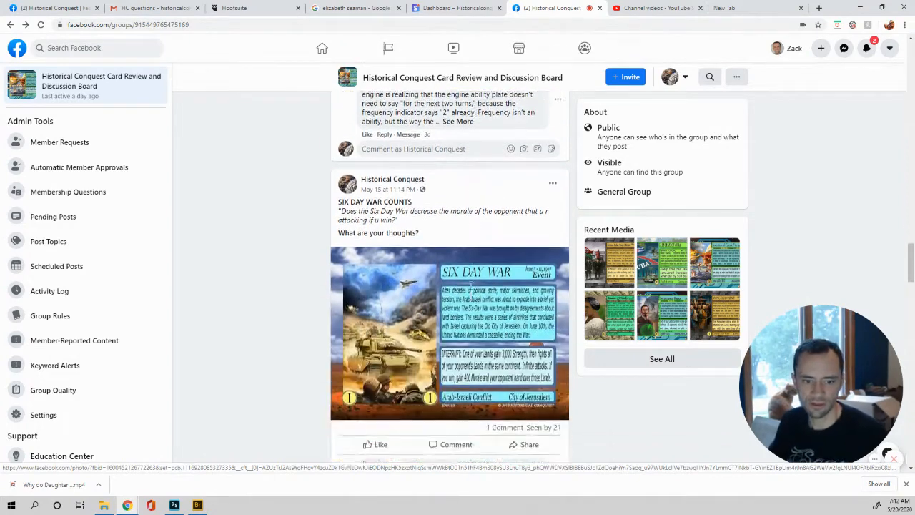
scroll("down", 3)
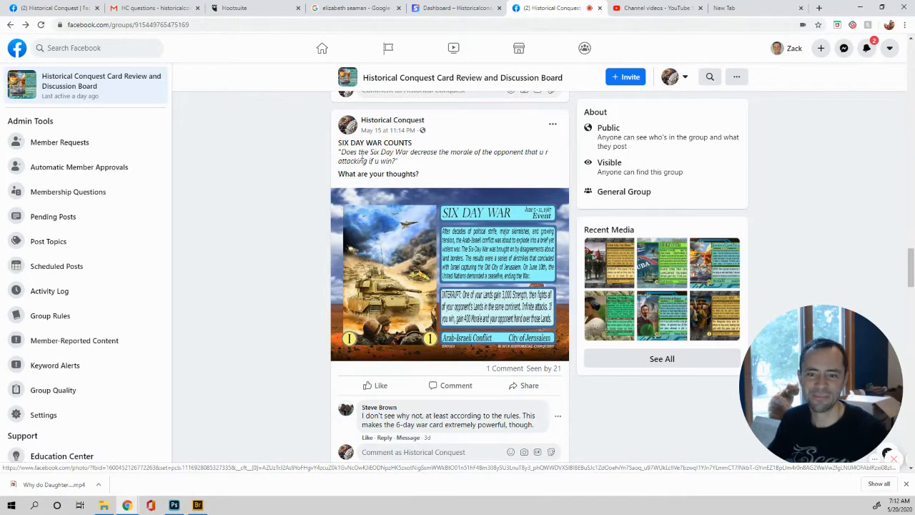
scroll("down", 3)
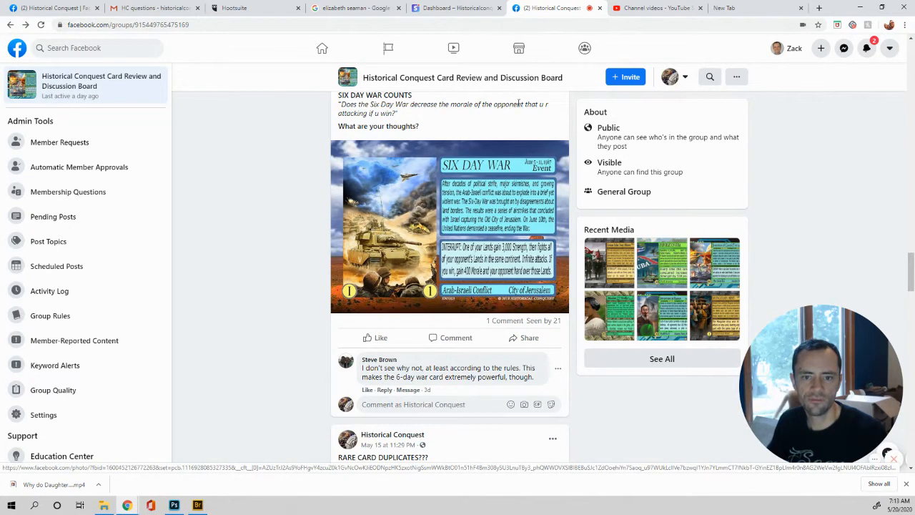
mouse_move(365, 114)
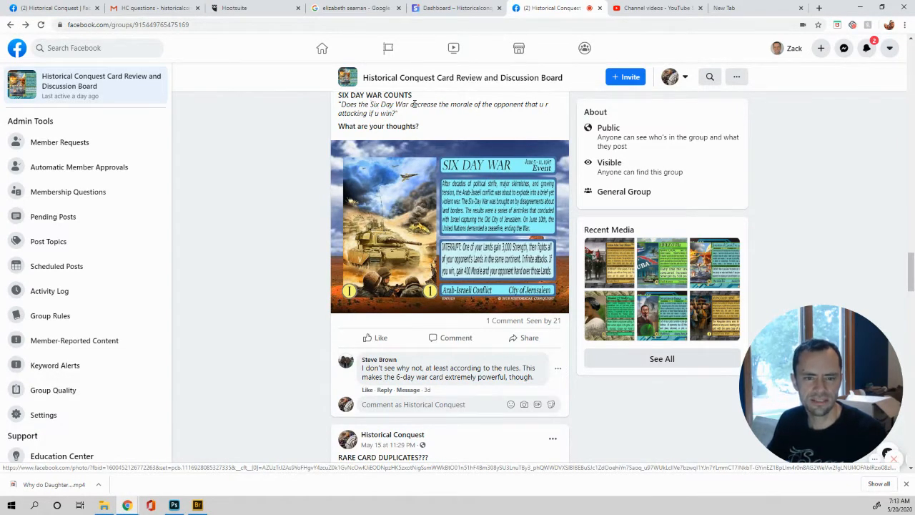
mouse_move(505, 106)
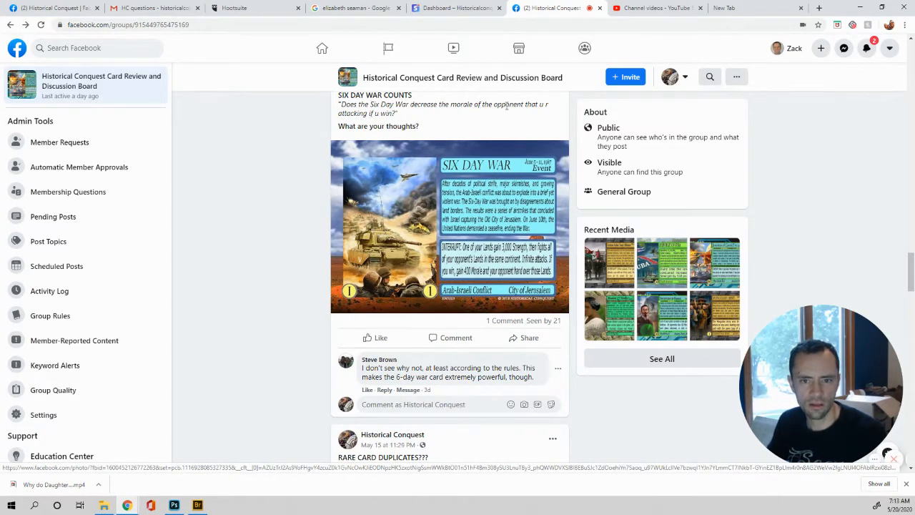
mouse_move(400, 119)
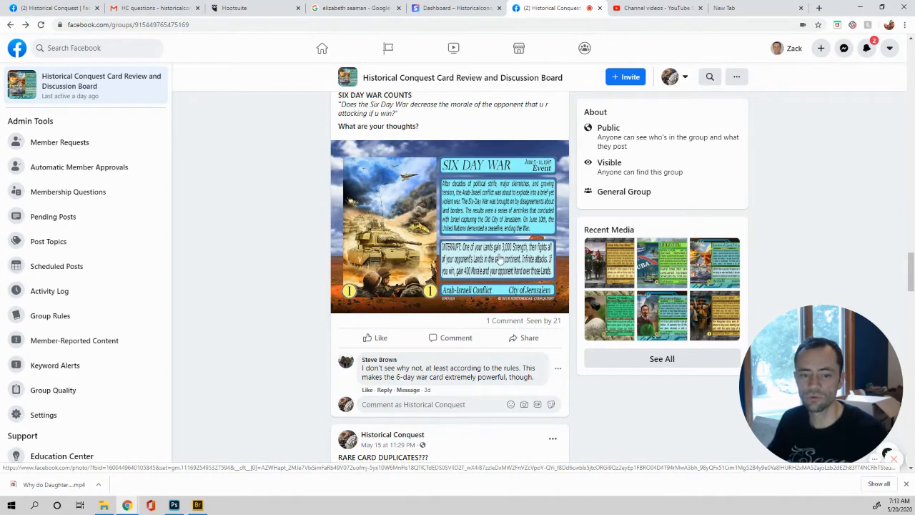
left_click(449, 229)
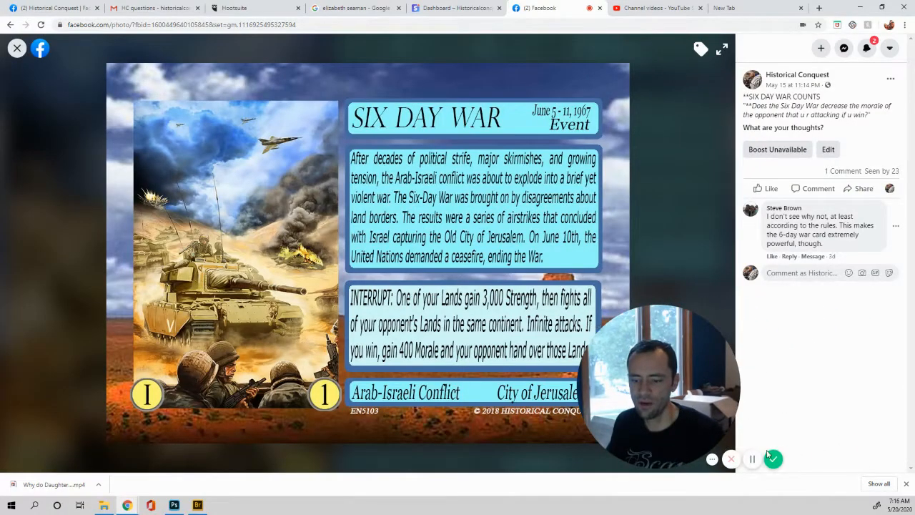
left_click_drag(662, 386, 204, 386)
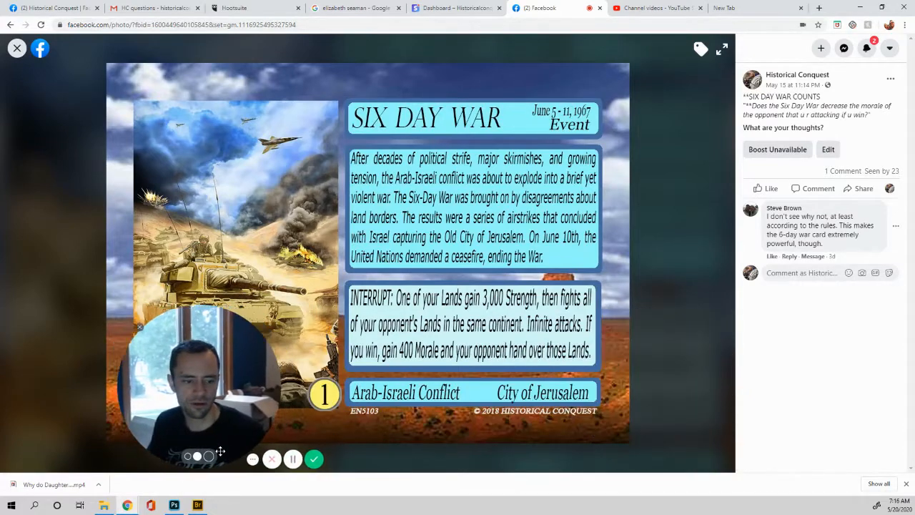